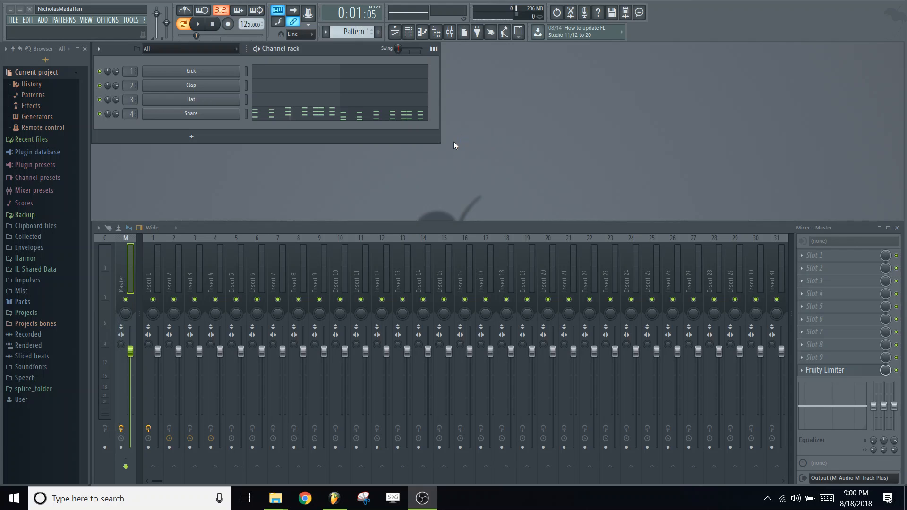
mouse_move(570, 159)
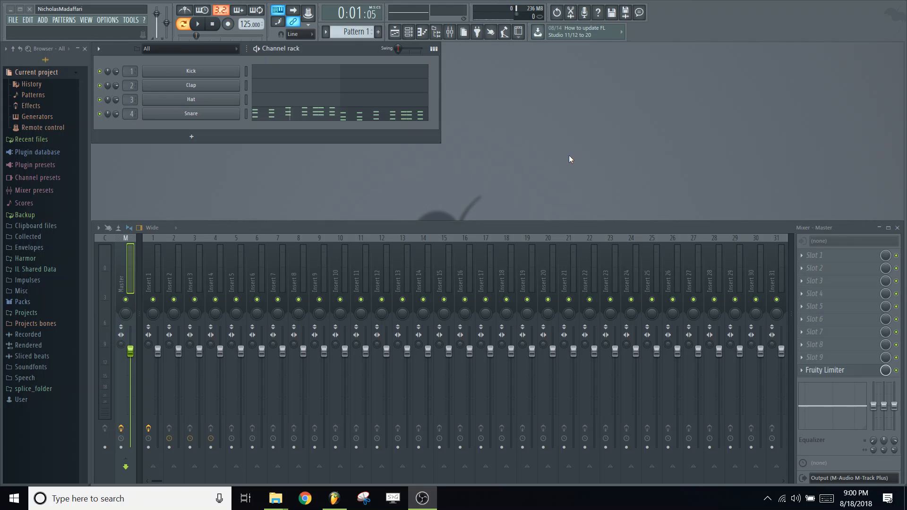
mouse_move(468, 142)
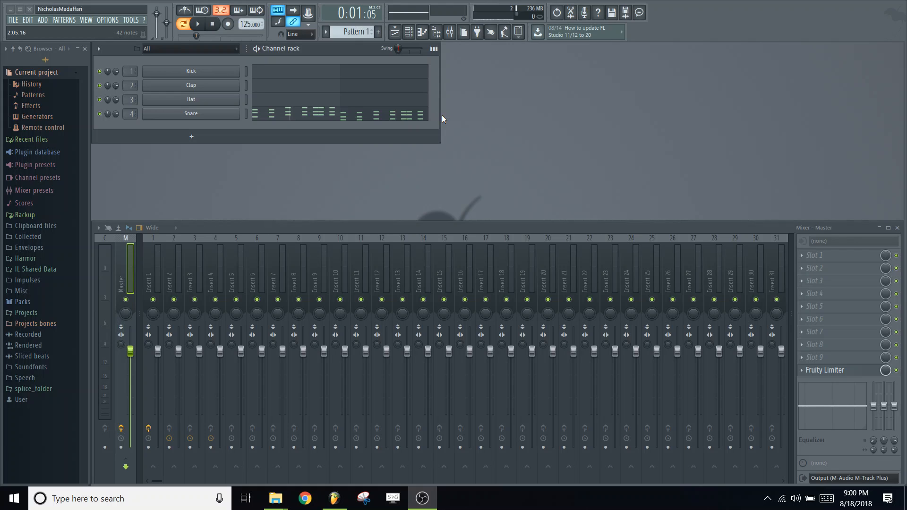
mouse_move(443, 106)
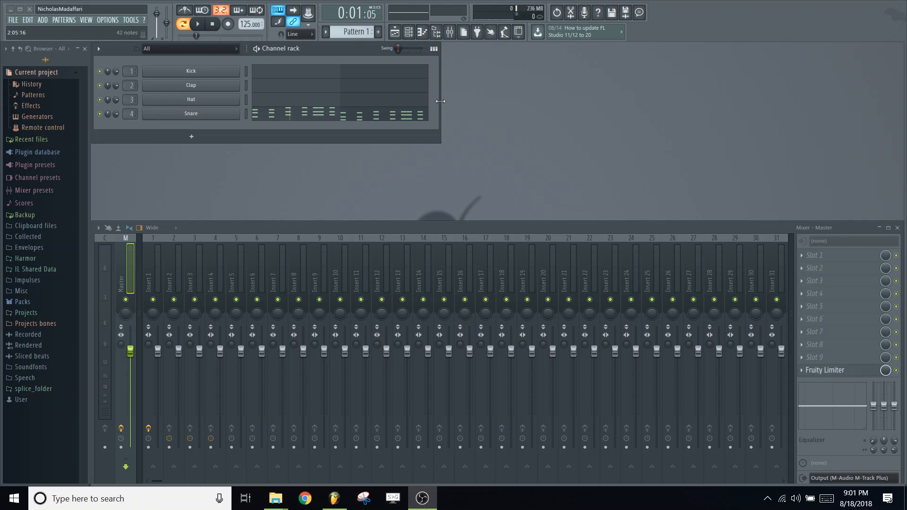
mouse_move(451, 114)
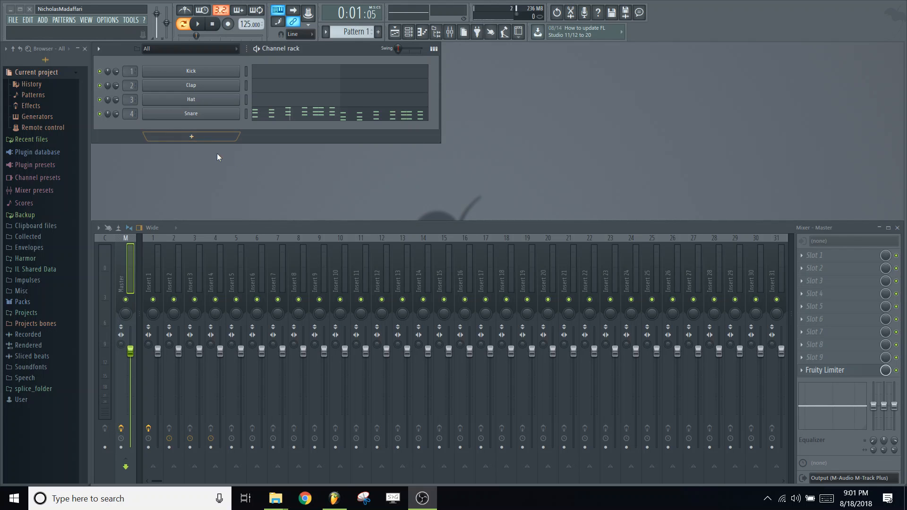
- Add a Sytrus channel and load its Original Default preset
left_click(190, 136)
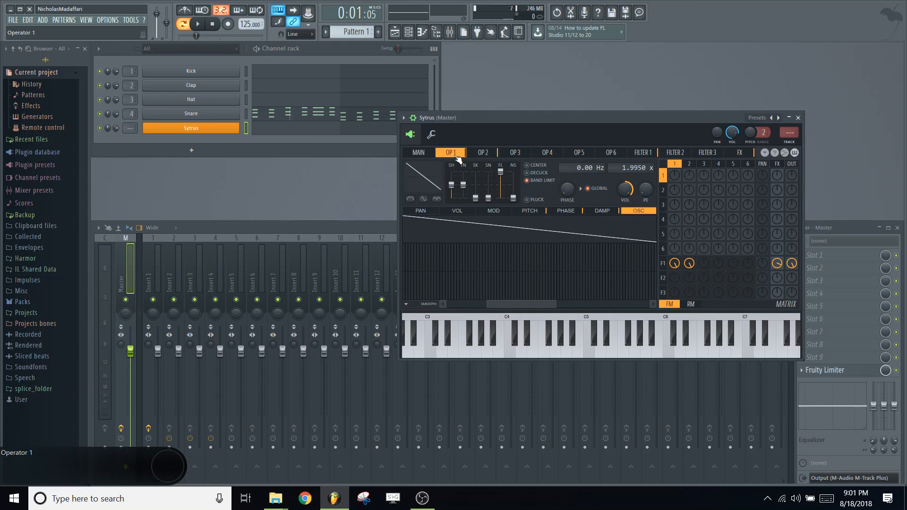
left_click(757, 117)
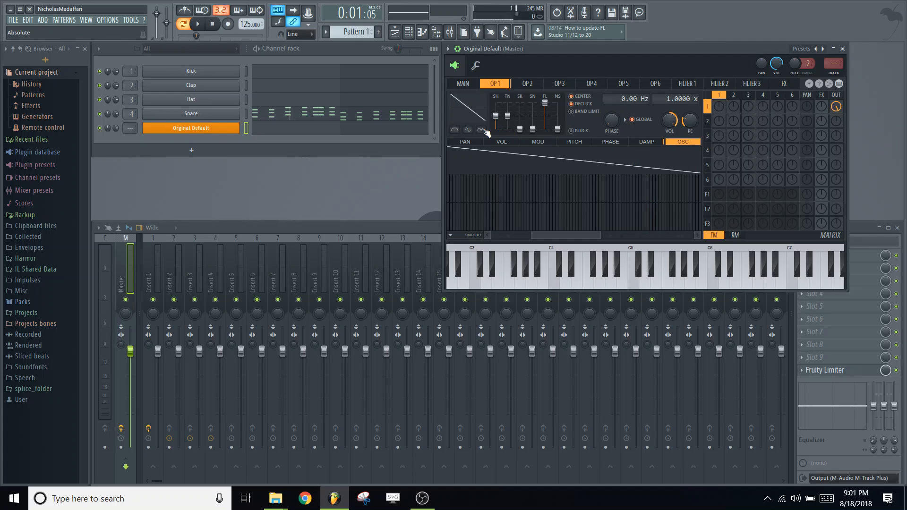
left_click(500, 142)
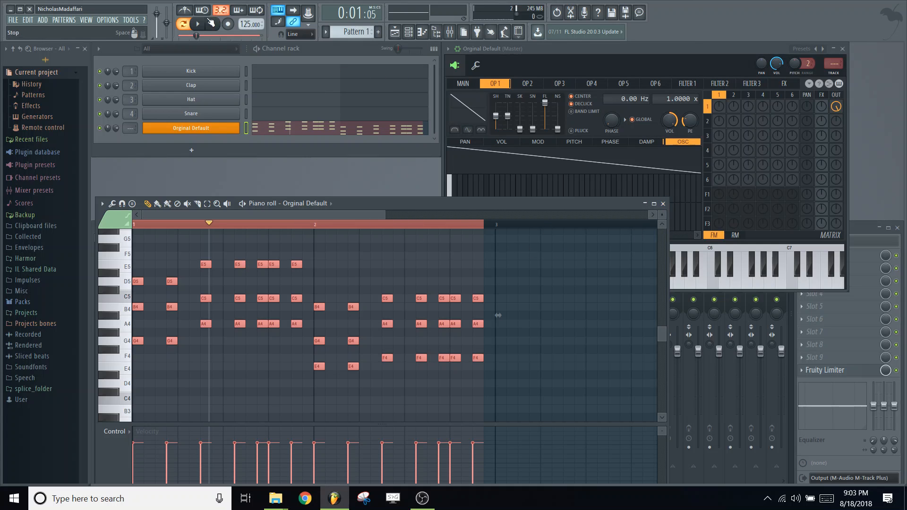
- Audition the chord stab pattern, then stop playback
left_click(198, 24)
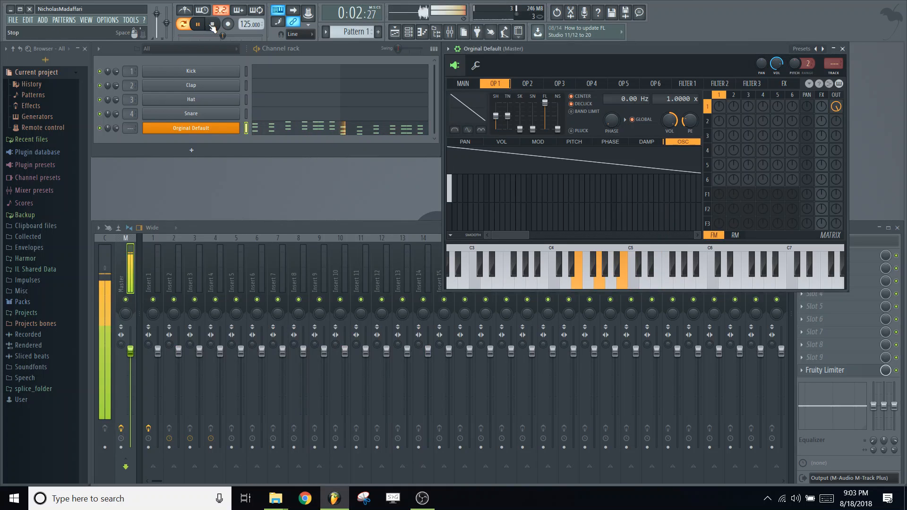
left_click(211, 25)
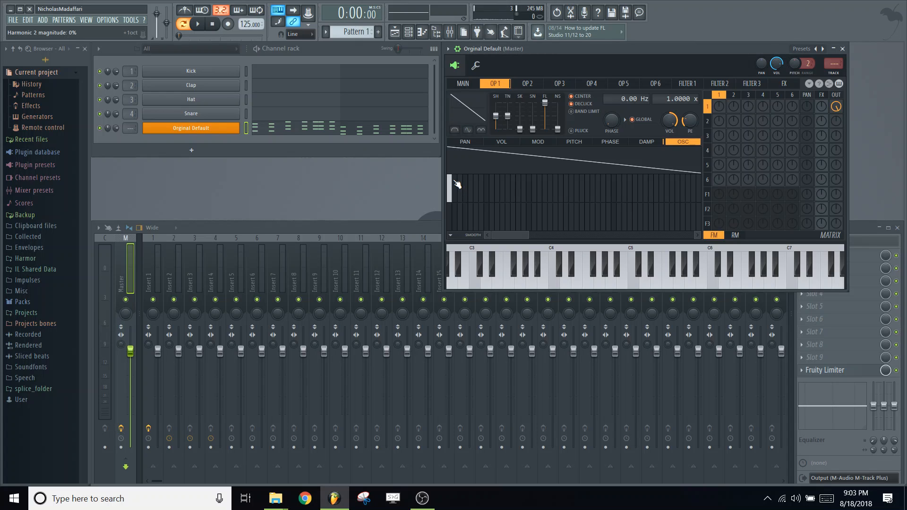
- Draw added harmonics on operator 1 for a sawtooth-like wave and audition it
left_click_drag(455, 185, 462, 190)
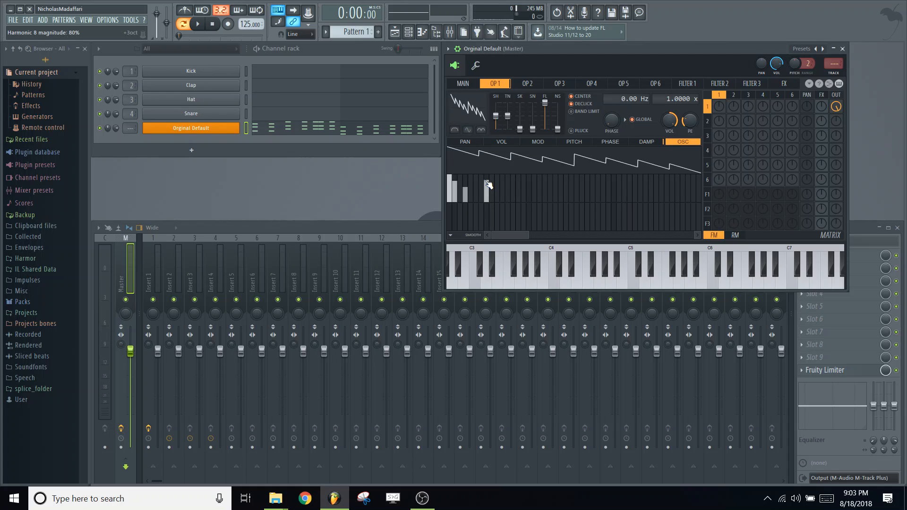
left_click_drag(489, 184, 531, 185)
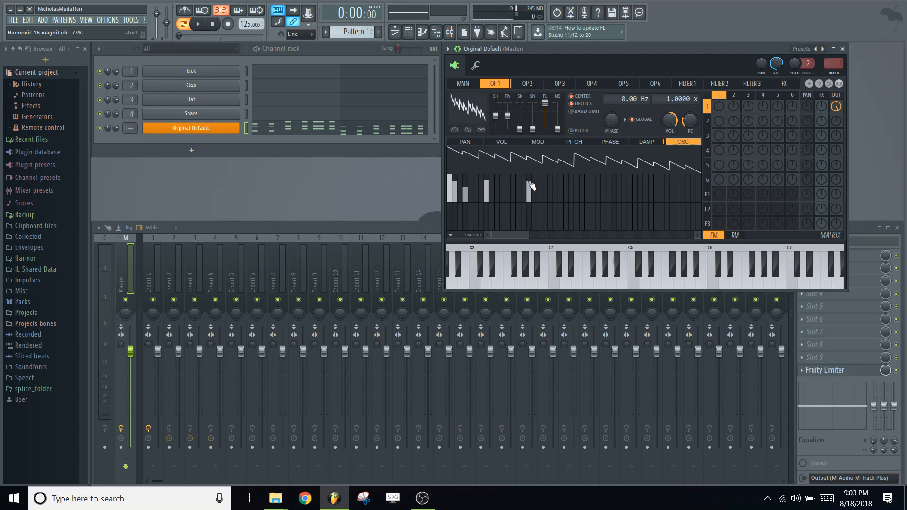
left_click(529, 191)
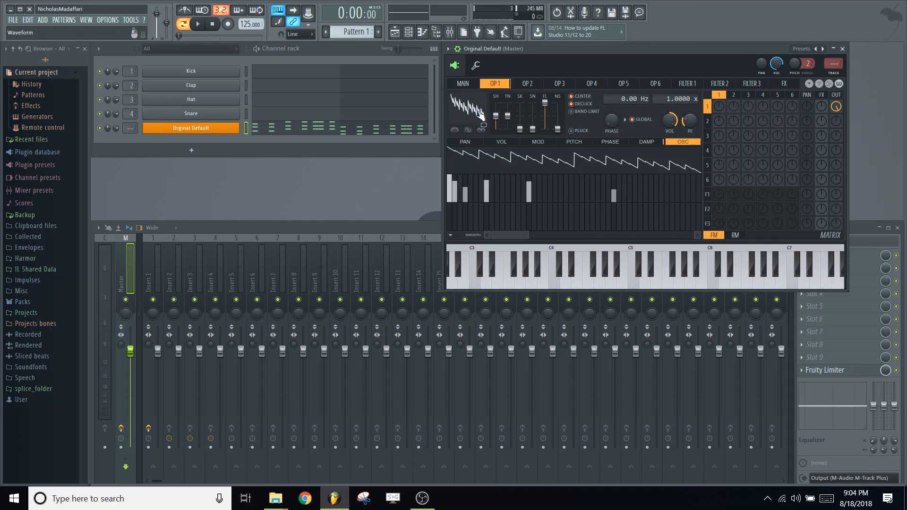
left_click(201, 25)
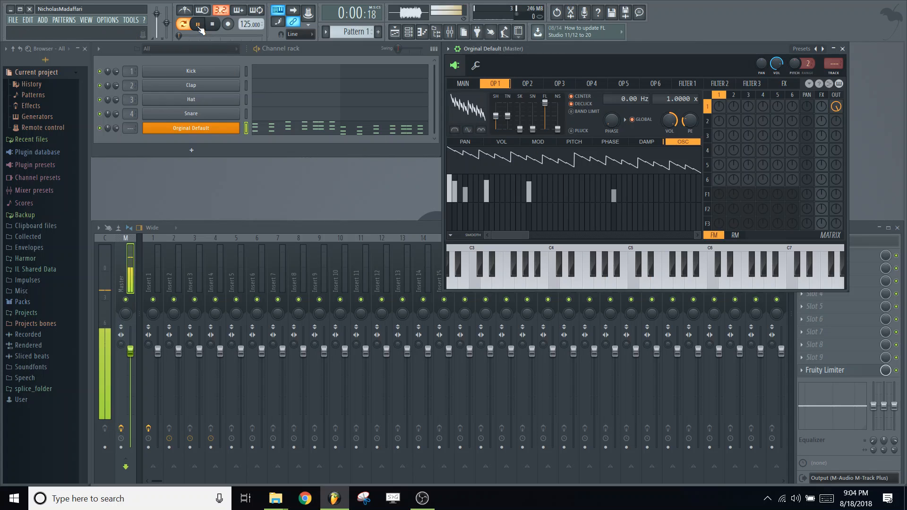
left_click(184, 25)
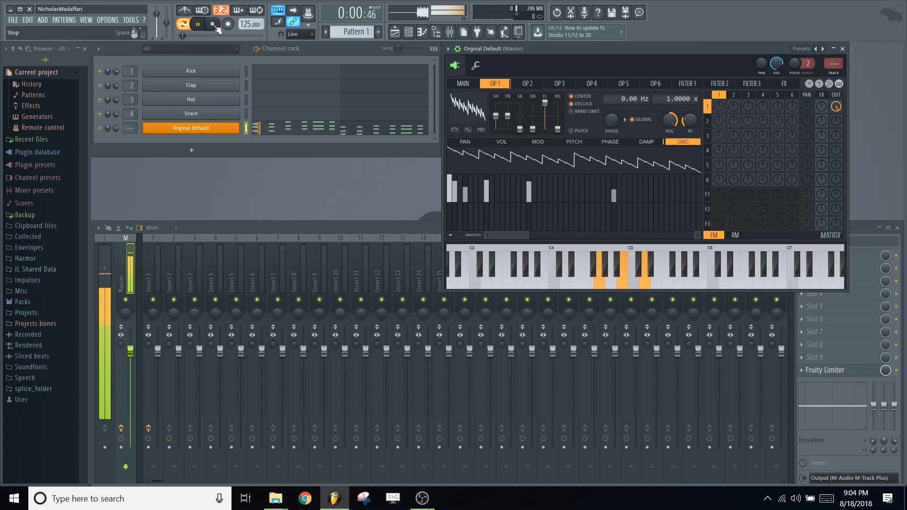
left_click(212, 24)
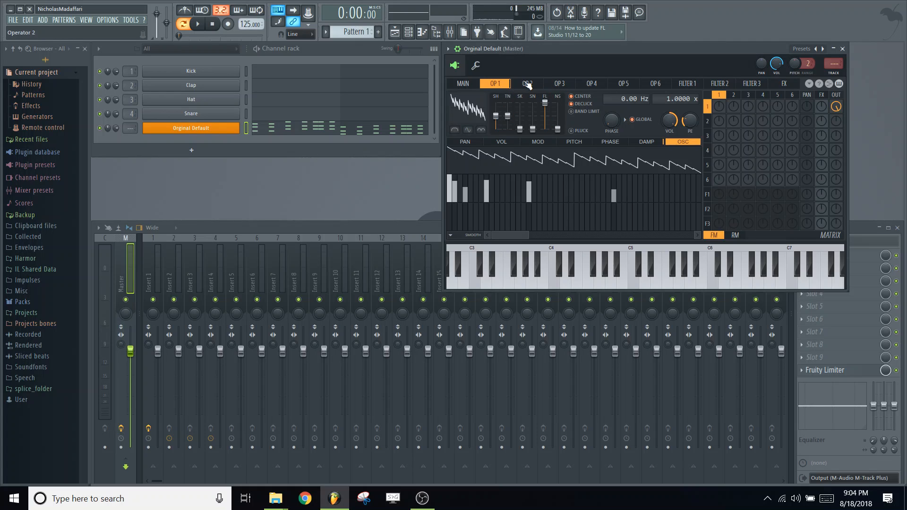
- Give operator 2 a stepped harmonic wave, send it to the output and audition it
left_click(527, 83)
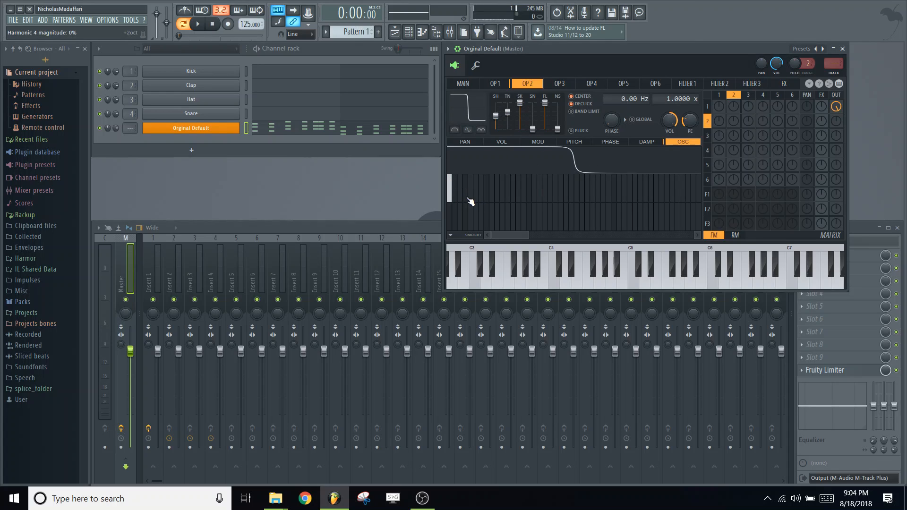
mouse_move(682, 144)
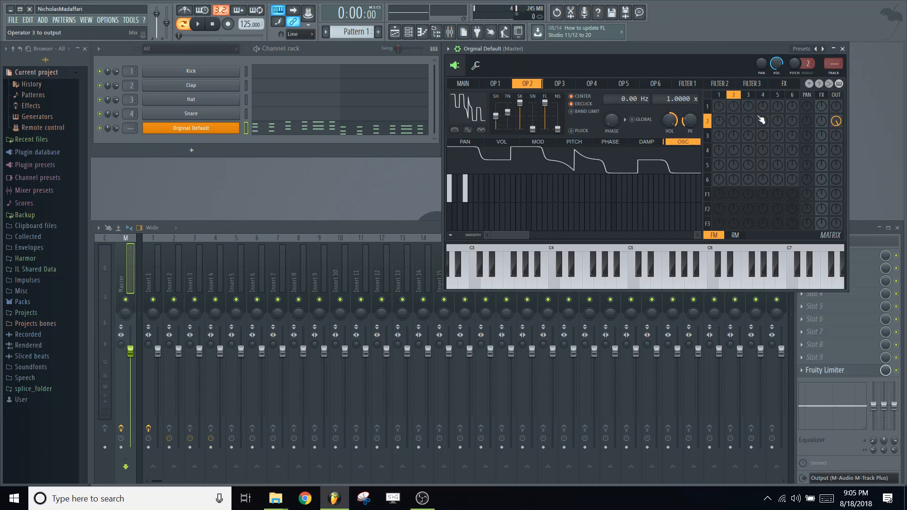
left_click(207, 25)
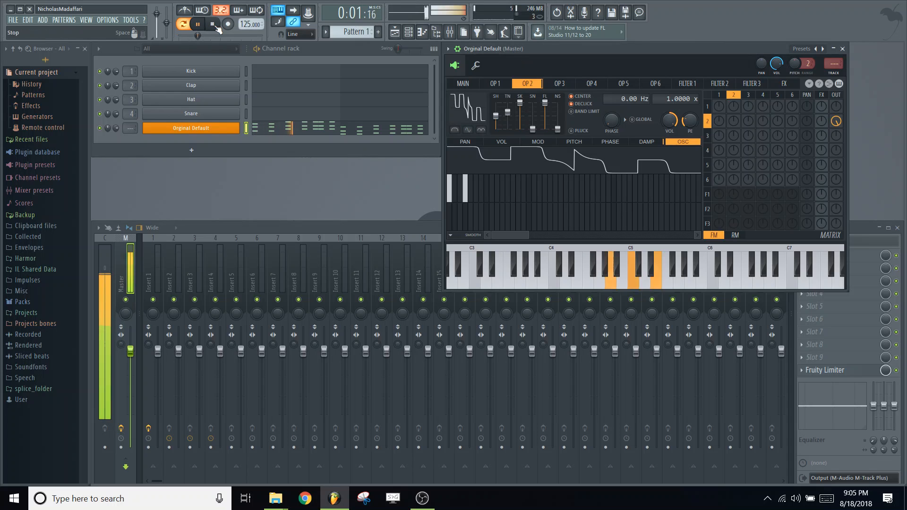
left_click(199, 24)
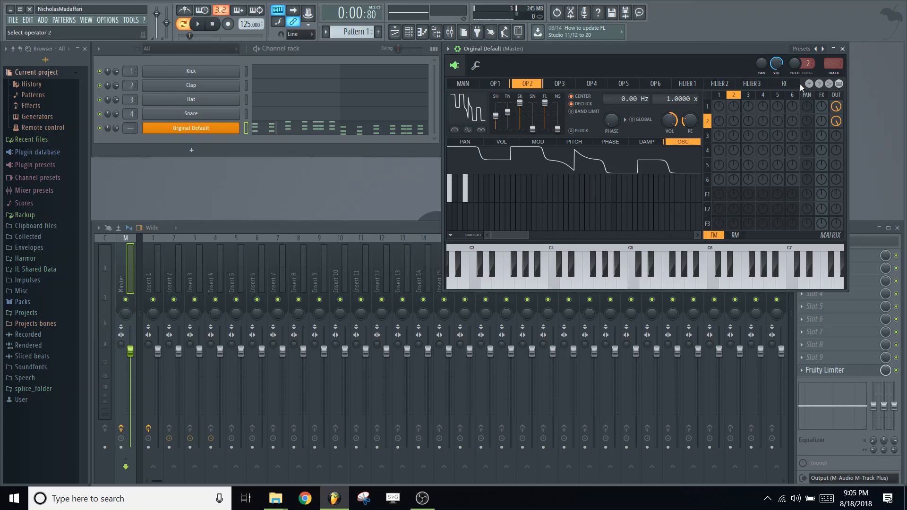
- Show the Sytrus delay effect and route operator 2 through the effects
left_click(782, 83)
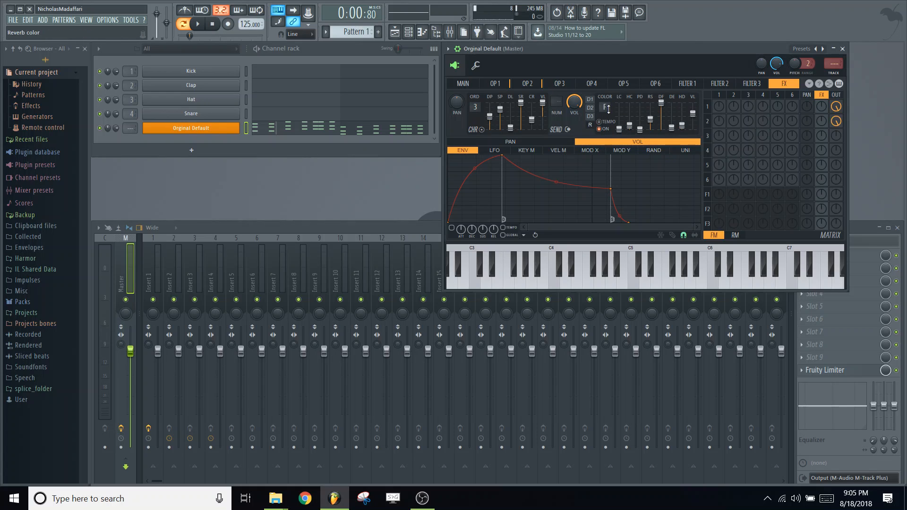
left_click(597, 128)
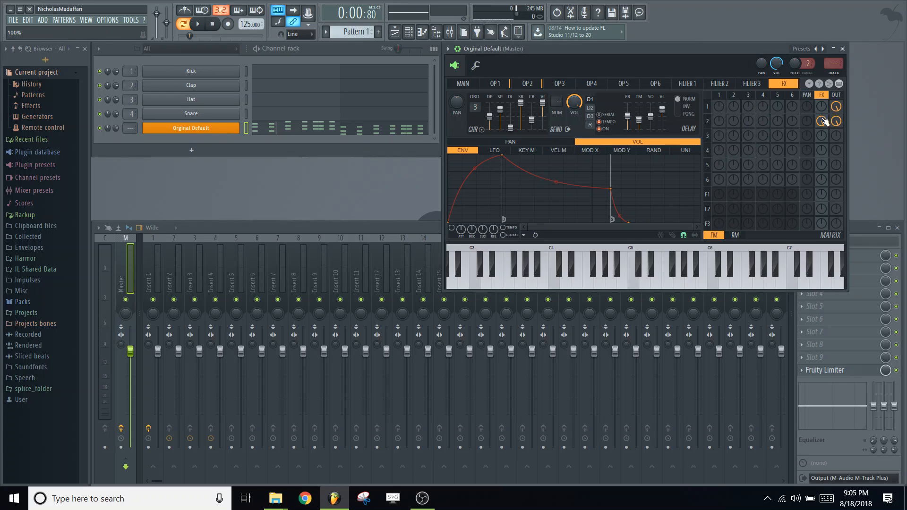
left_click(821, 121)
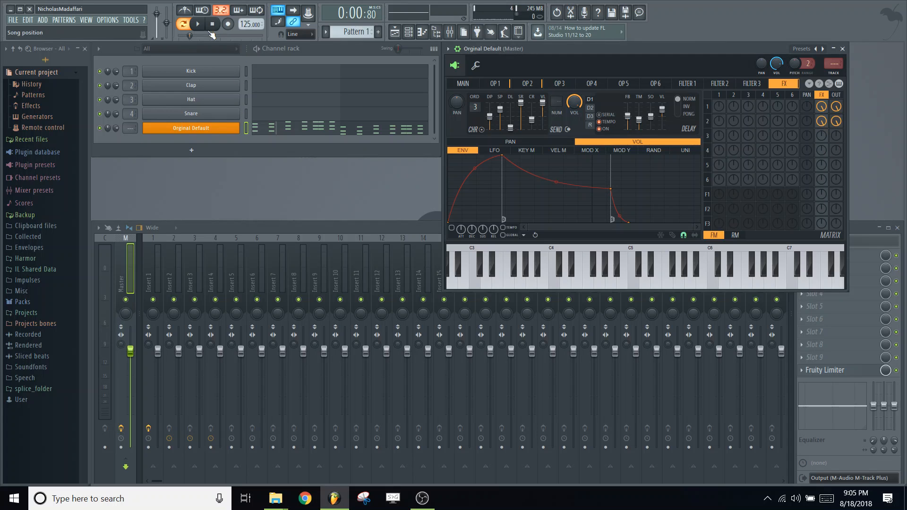
- Audition the stabs with the delay effect, then stop playback
left_click(197, 25)
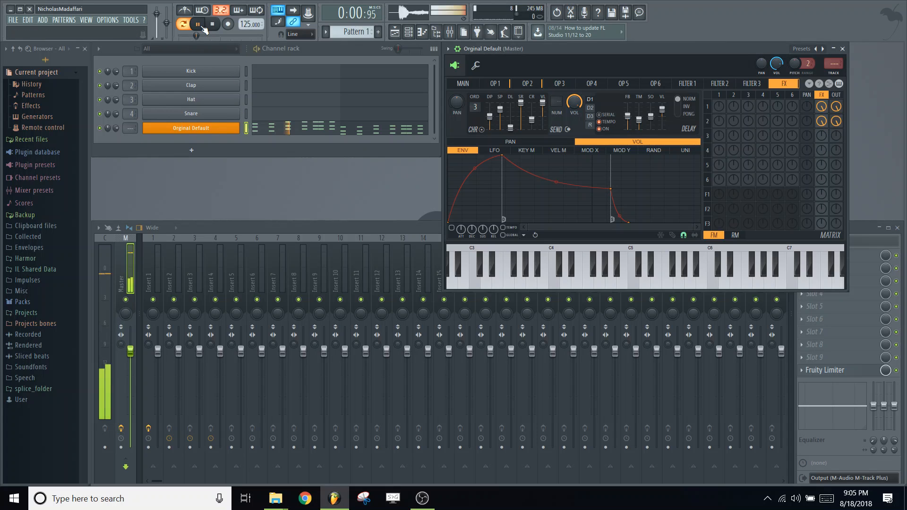
left_click(197, 24)
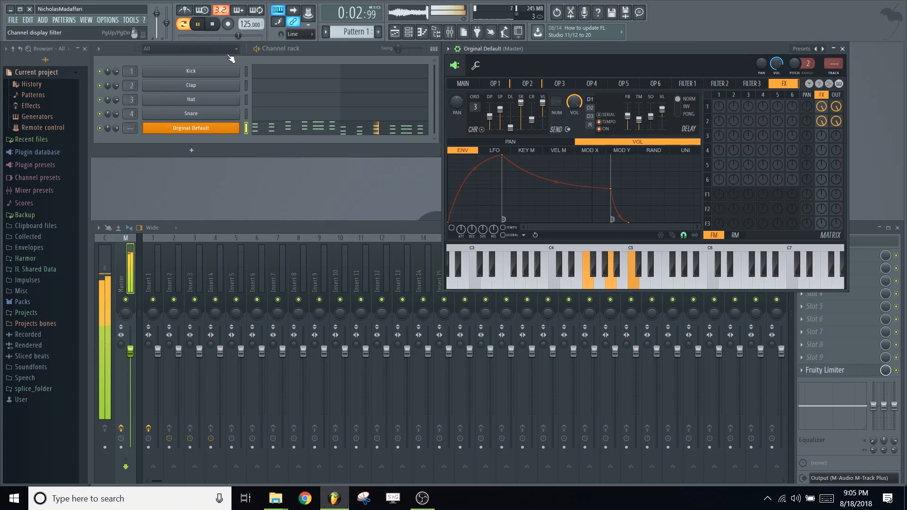
left_click(197, 24)
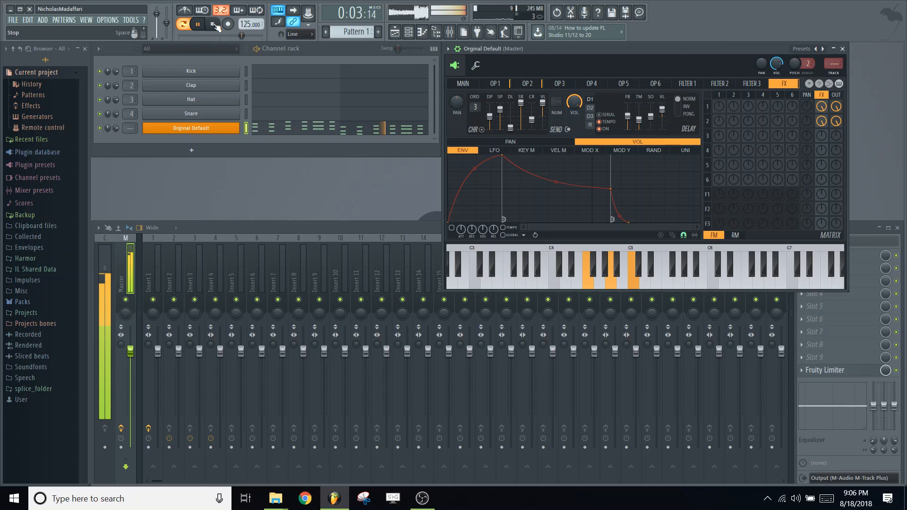
left_click(212, 25)
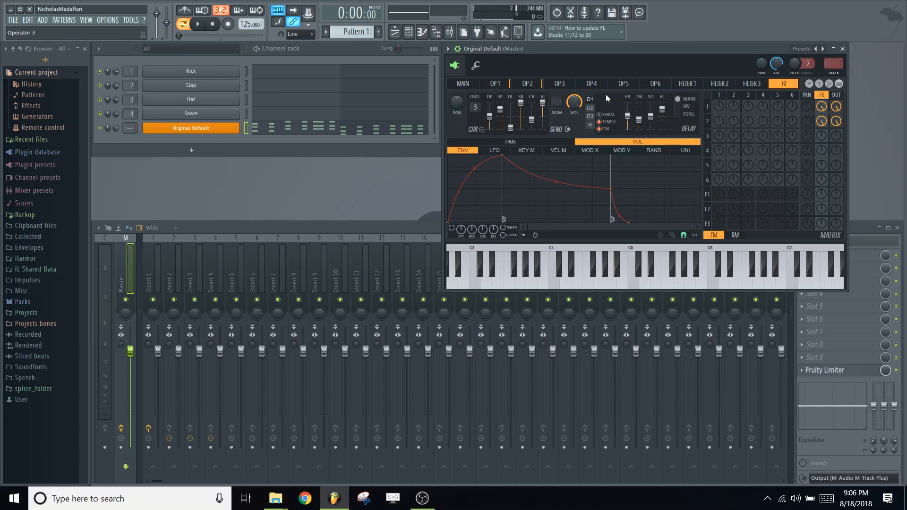
- Draw a short, steeply decaying plucky volume envelope for operator 1
left_click(494, 83)
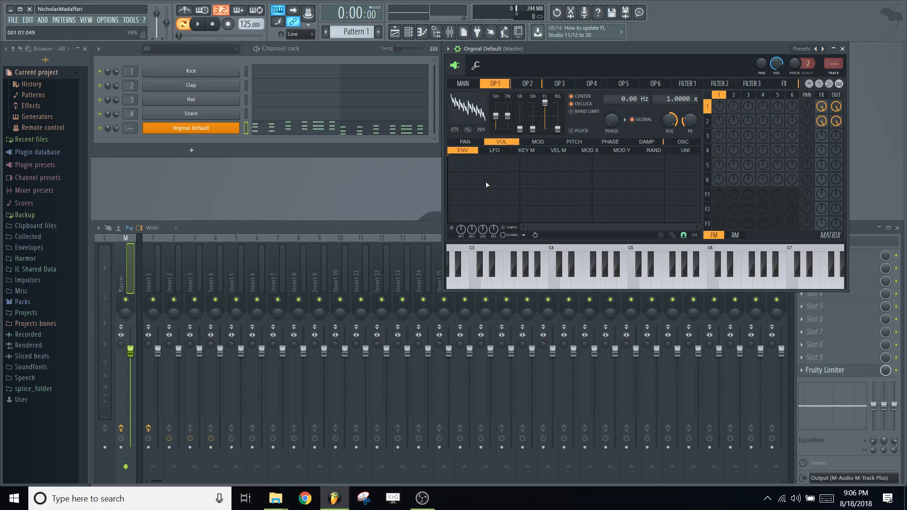
left_click_drag(450, 157, 485, 185)
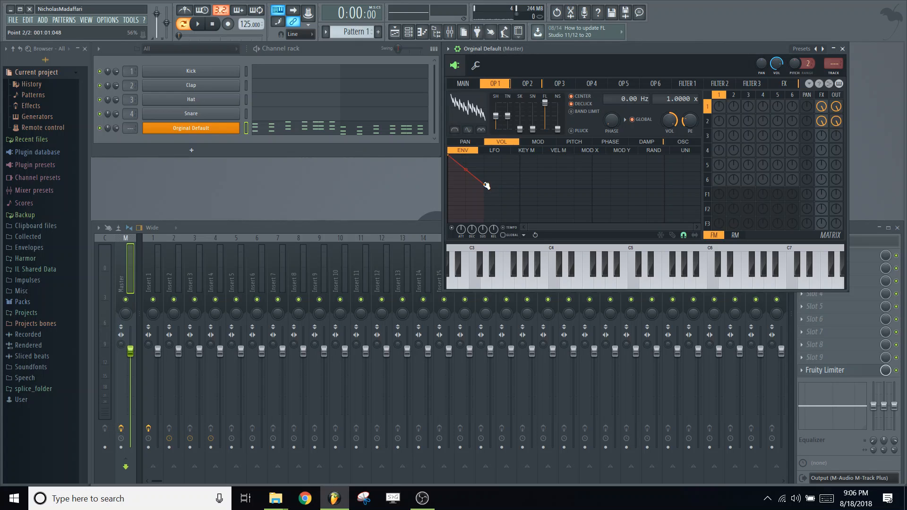
left_click_drag(485, 185, 491, 225)
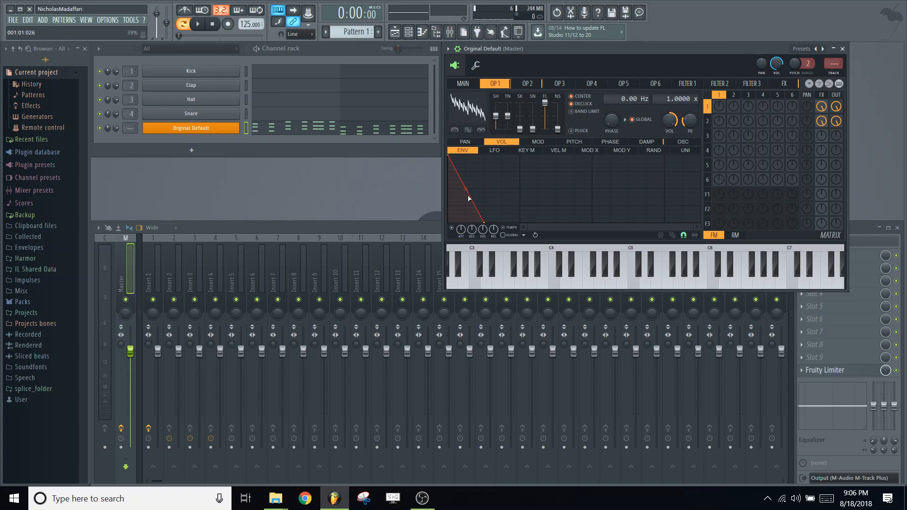
left_click_drag(469, 198, 468, 207)
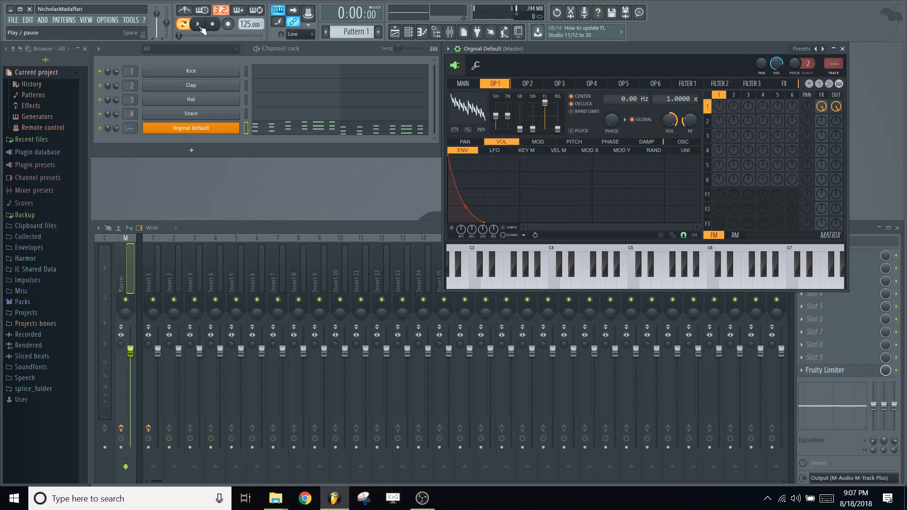
left_click(197, 25)
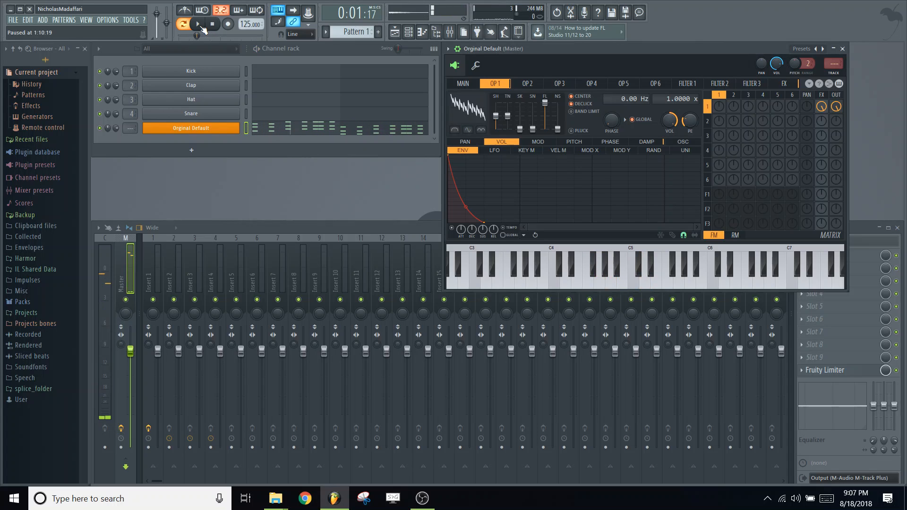
left_click(208, 24)
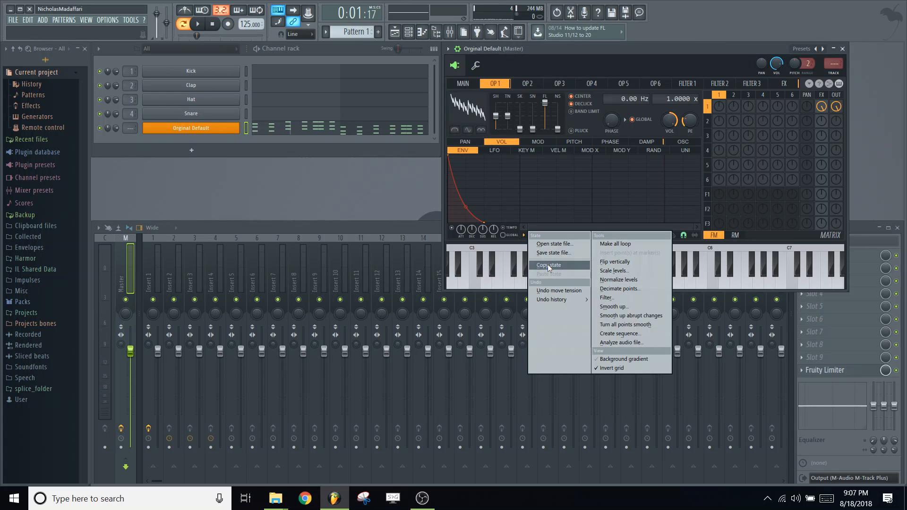
- Paste operator 1's decaying volume envelope into operator 2 and compare them
left_click(527, 83)
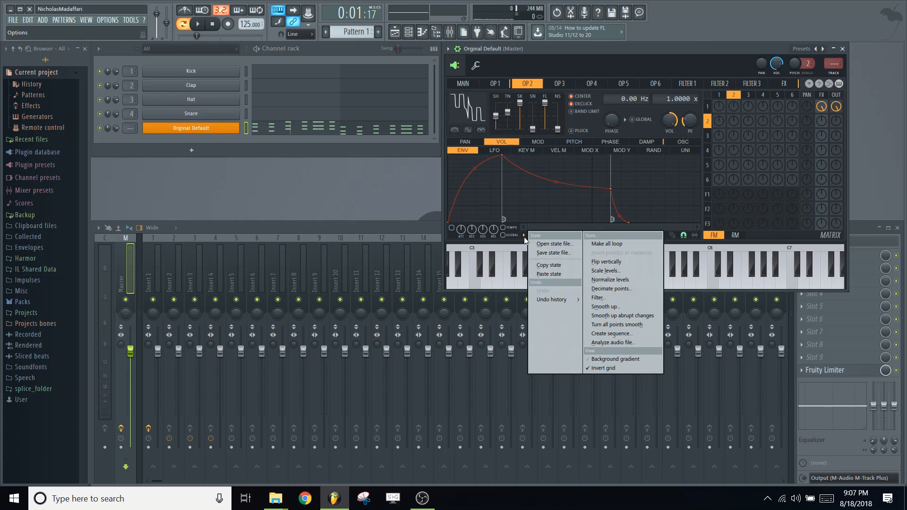
left_click(612, 289)
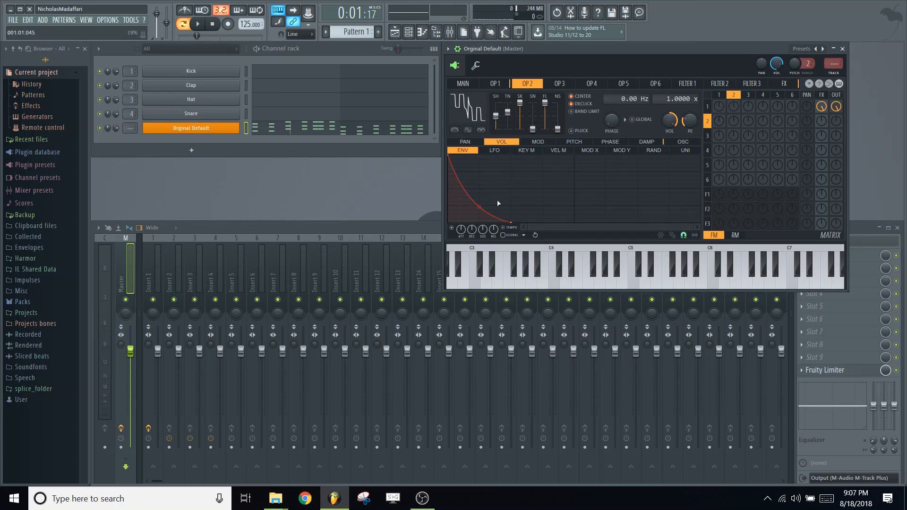
left_click(494, 83)
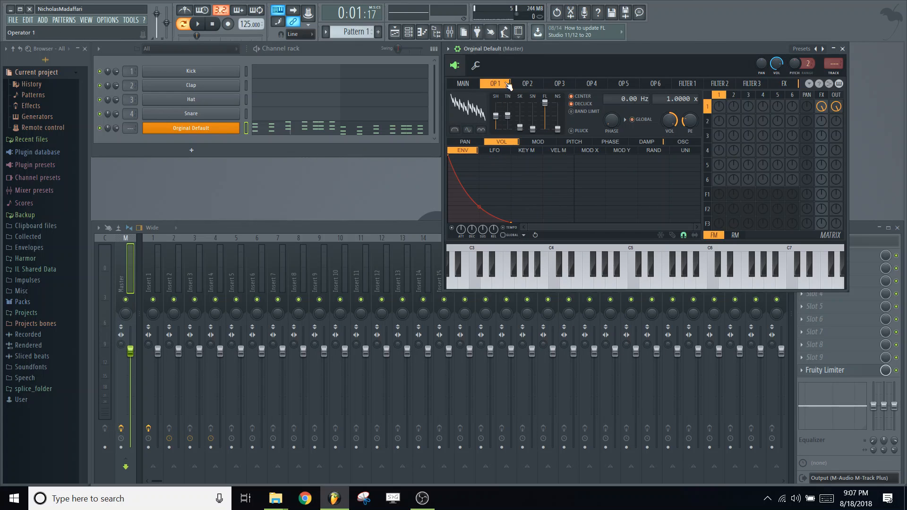
left_click(527, 83)
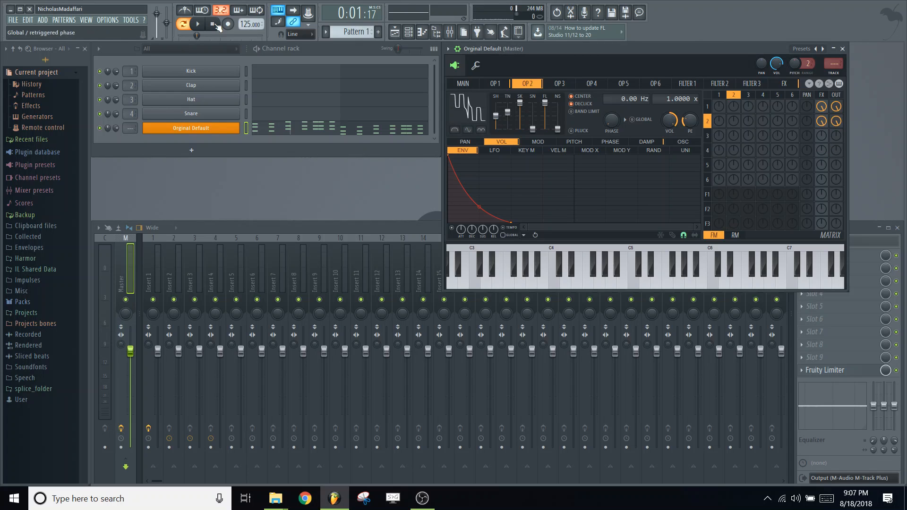
- Audition the pattern with both plucky operators, then stop playback
left_click(198, 25)
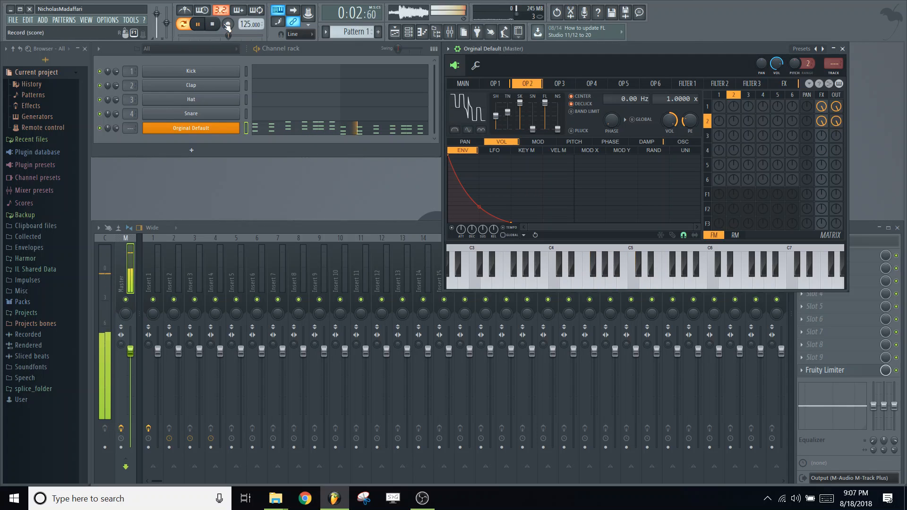
left_click(197, 24)
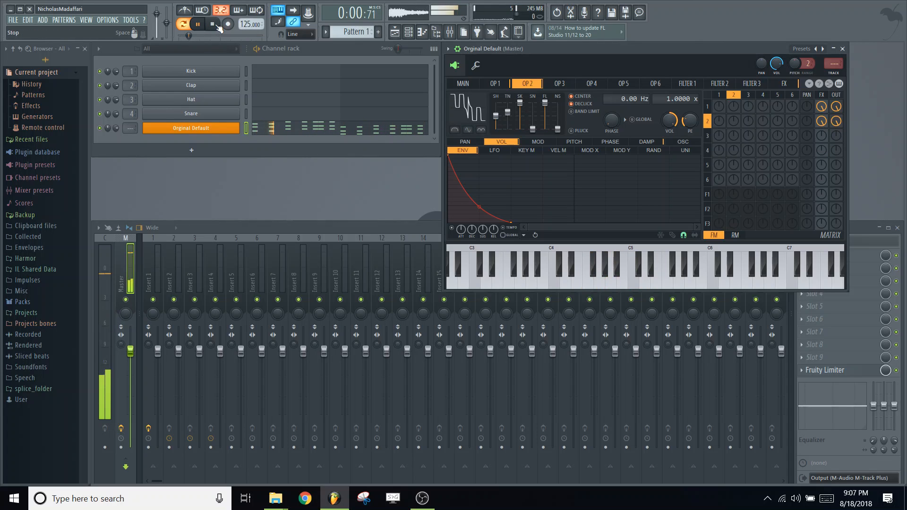
left_click(212, 25)
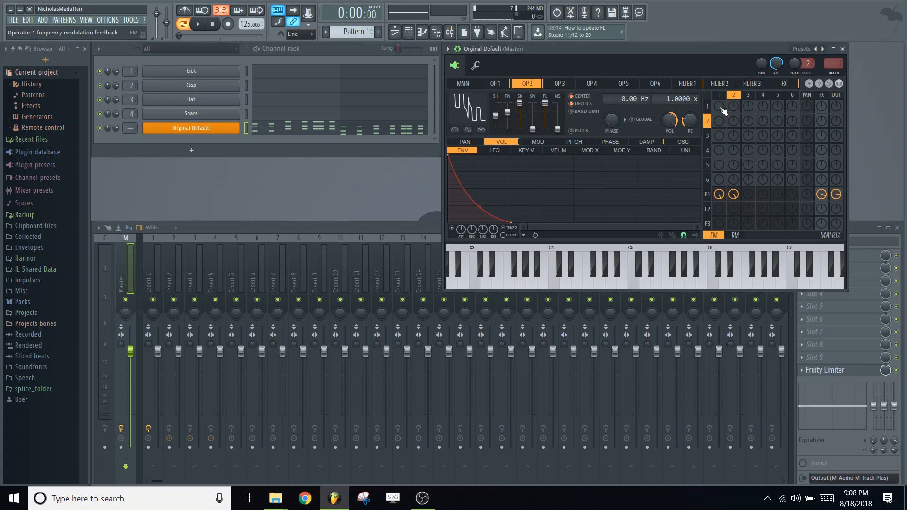
mouse_move(696, 148)
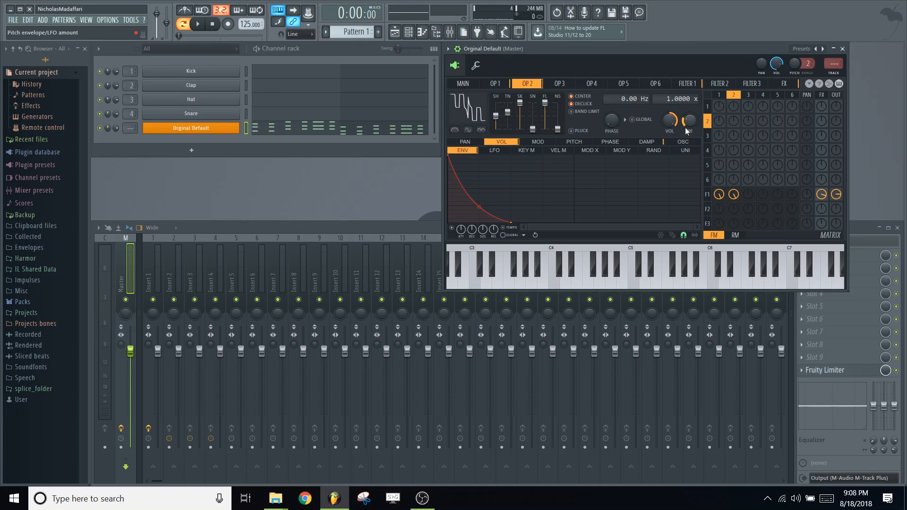
- Route operators 1 and 2 through filter 1 and show the filter's settings
left_click(687, 83)
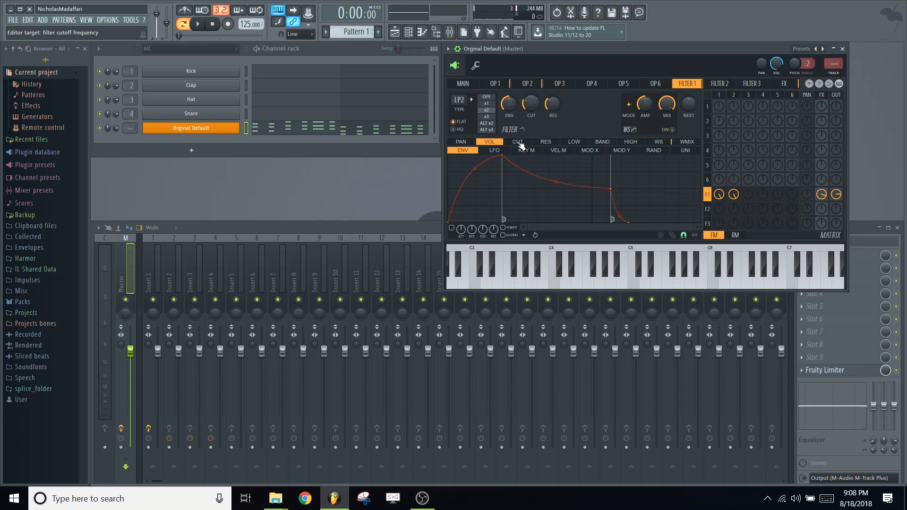
- Paste the decaying curve into filter 1's cutoff envelope via Paste state
left_click(516, 142)
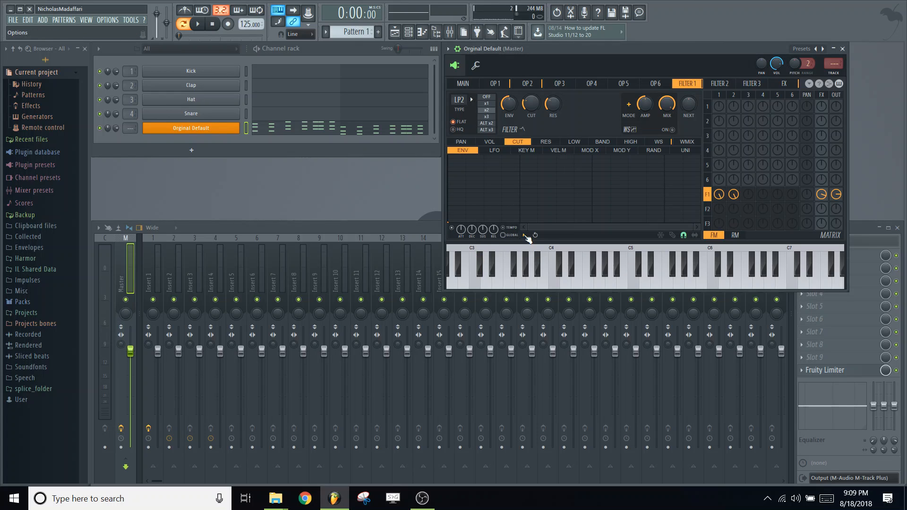
right_click(531, 236)
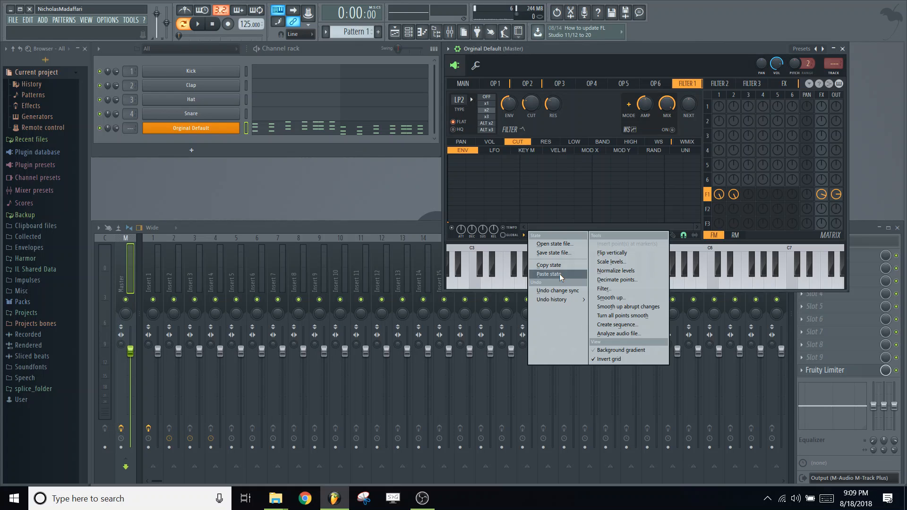
left_click(549, 274)
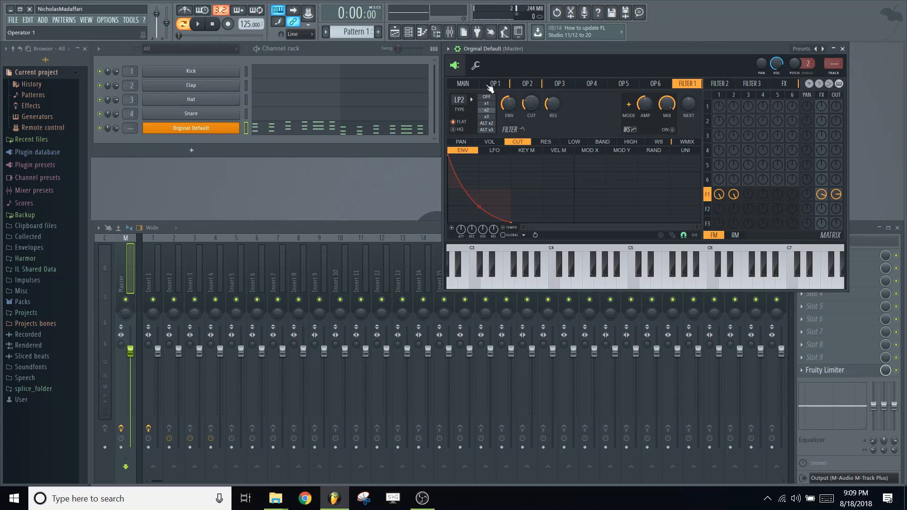
left_click(527, 83)
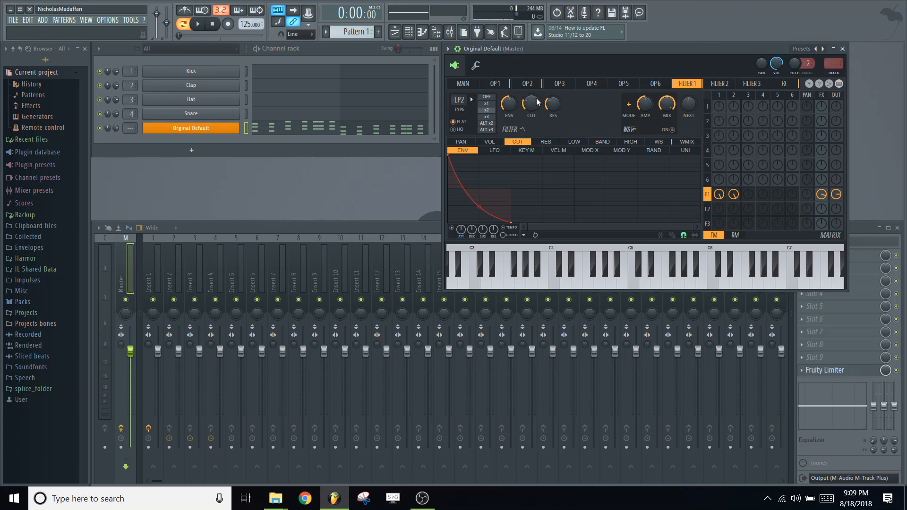
left_click(193, 24)
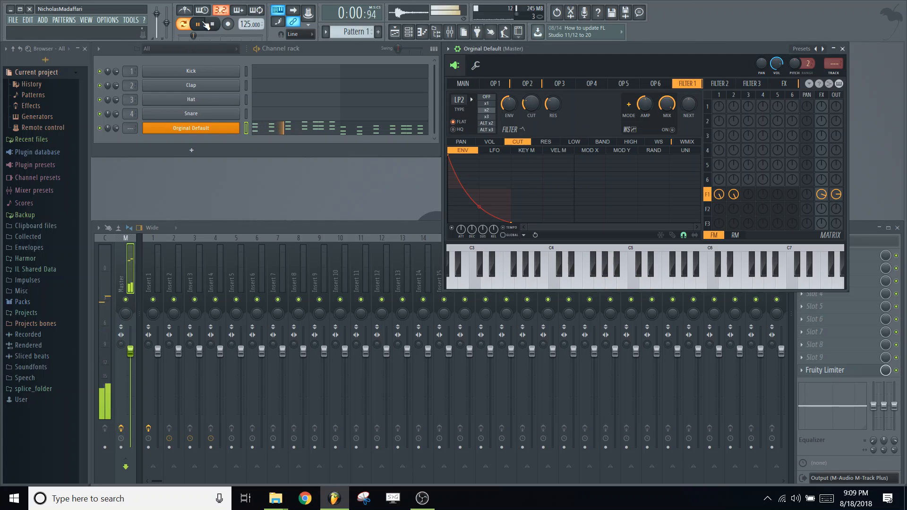
left_click(198, 25)
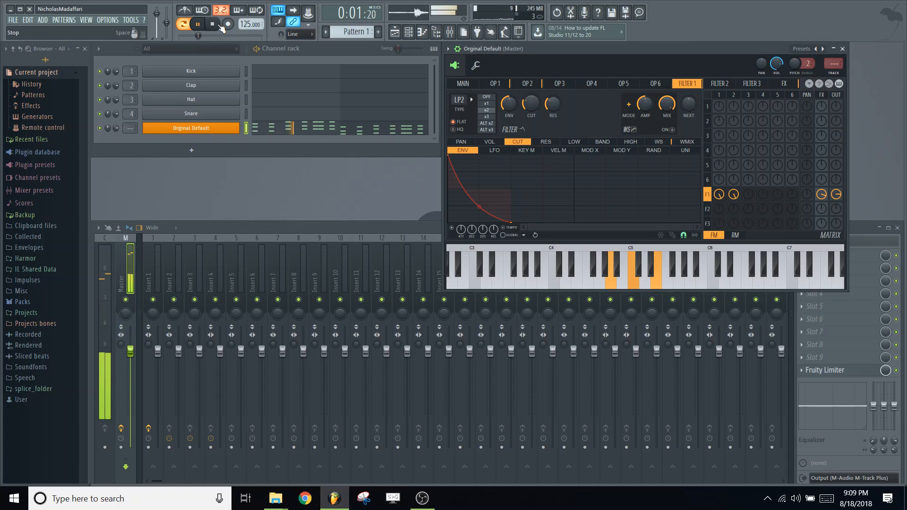
left_click(211, 25)
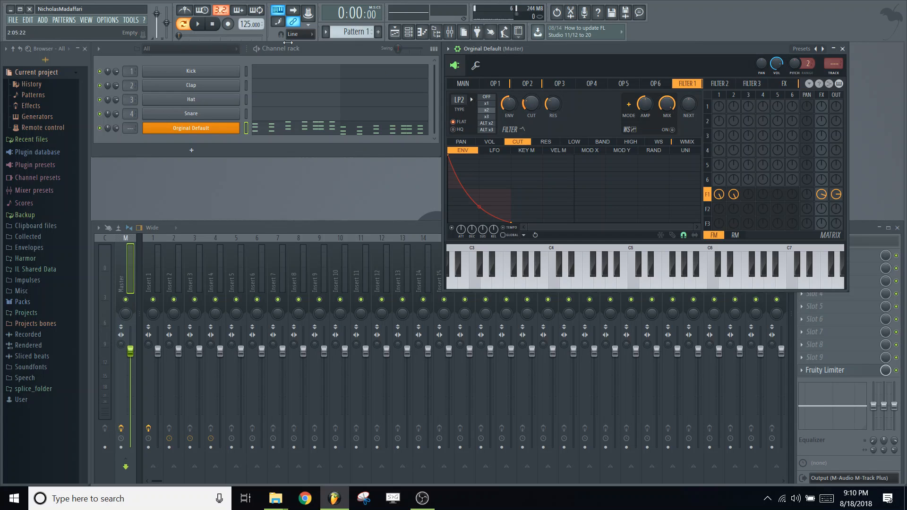
left_click(194, 24)
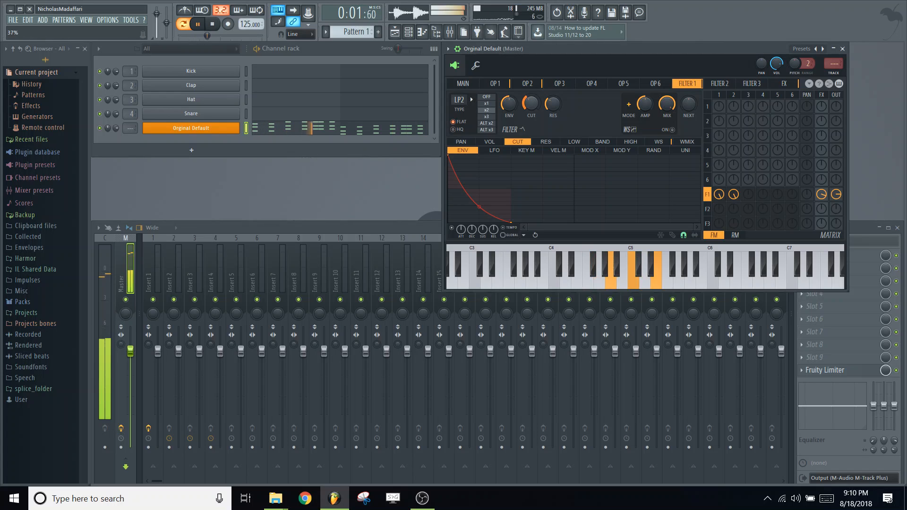
left_click(197, 25)
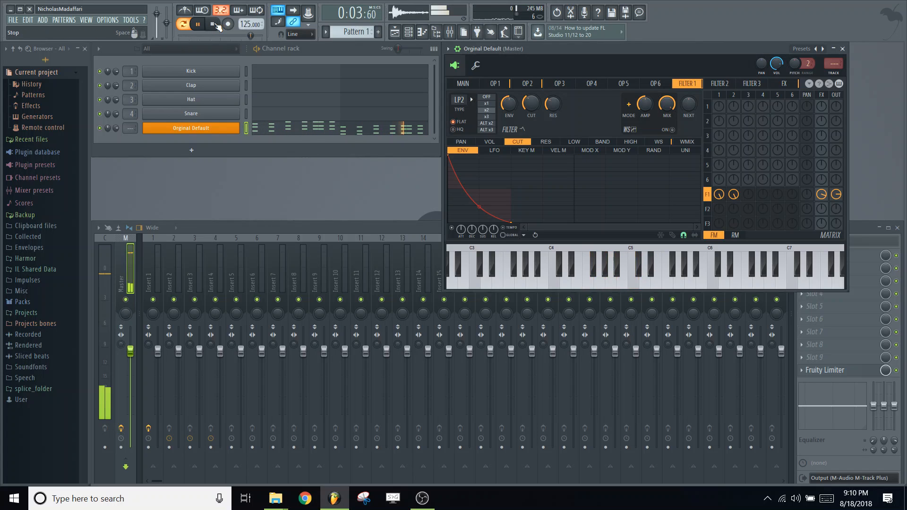
left_click(198, 24)
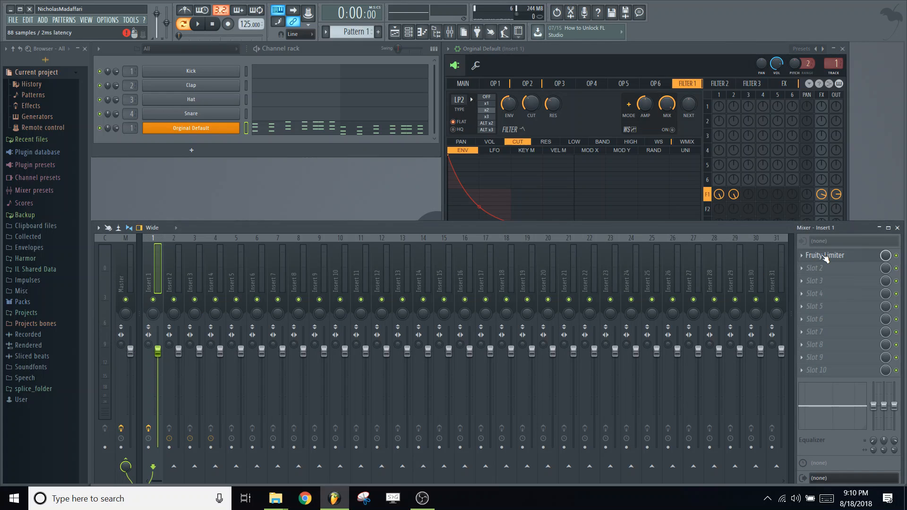
- Watch the stabs in insert 1's Fruity Limiter during playback, then close it
left_click(825, 255)
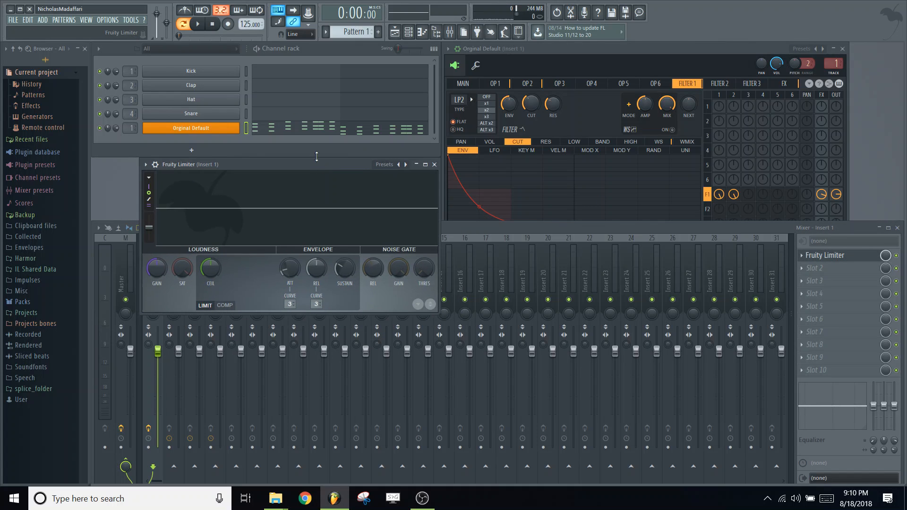
mouse_move(201, 24)
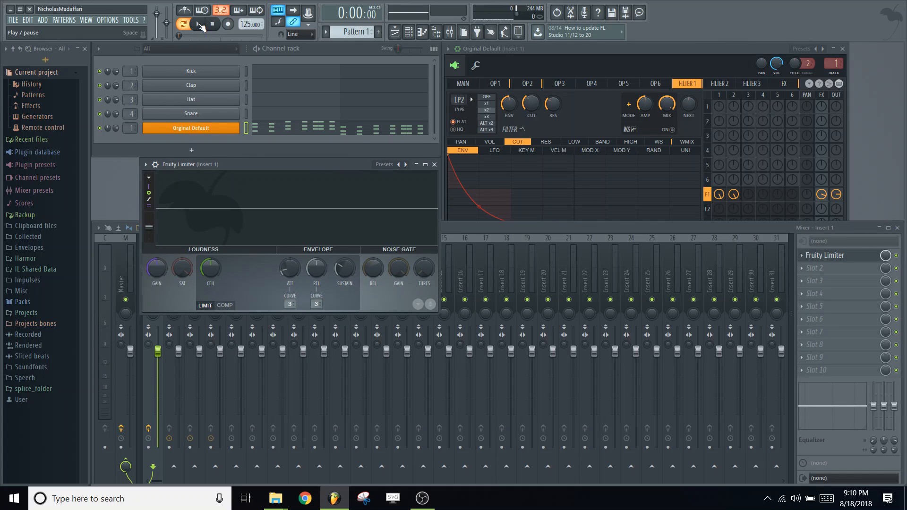
left_click(196, 24)
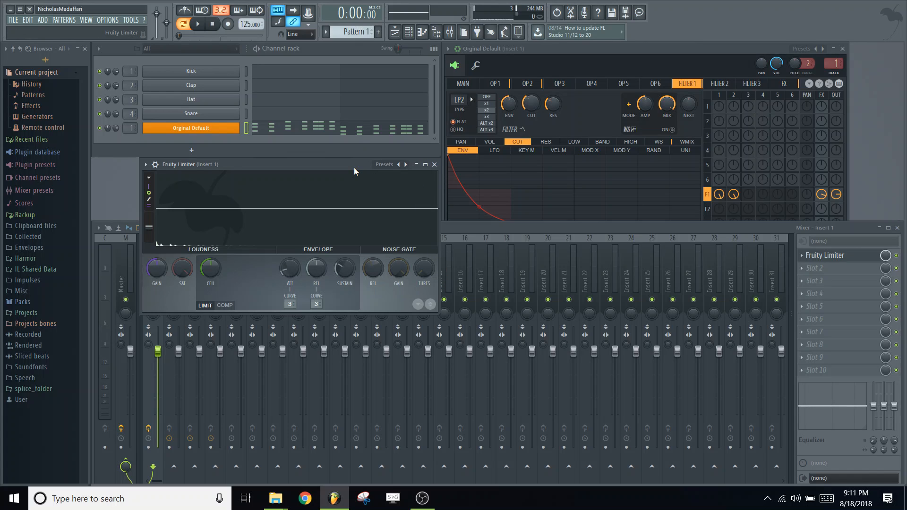
mouse_move(367, 260)
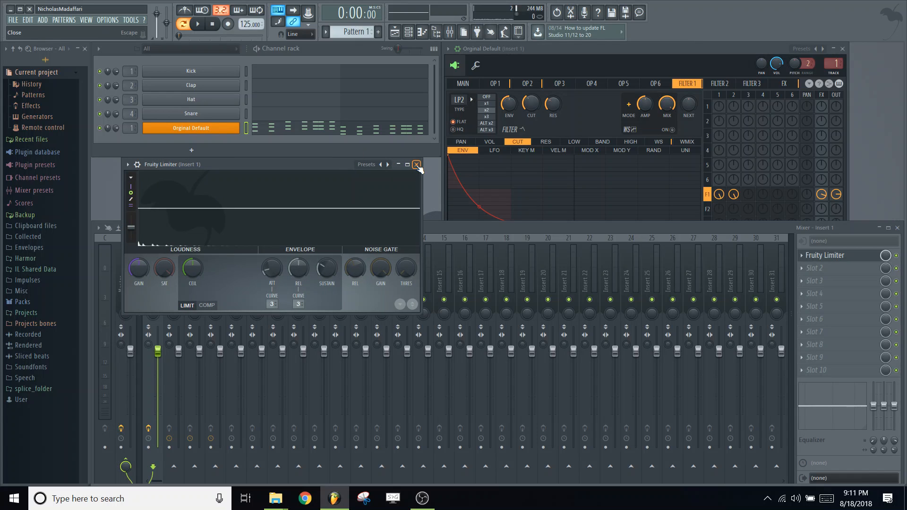
left_click(416, 164)
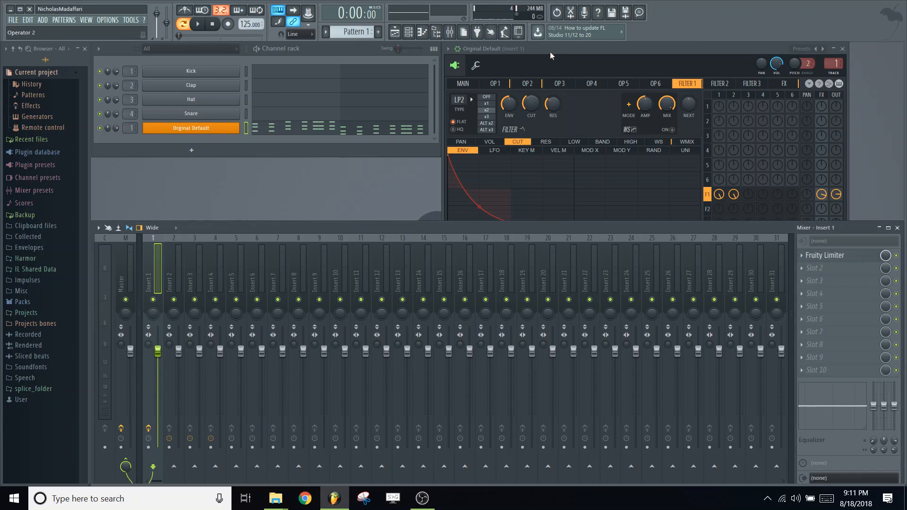